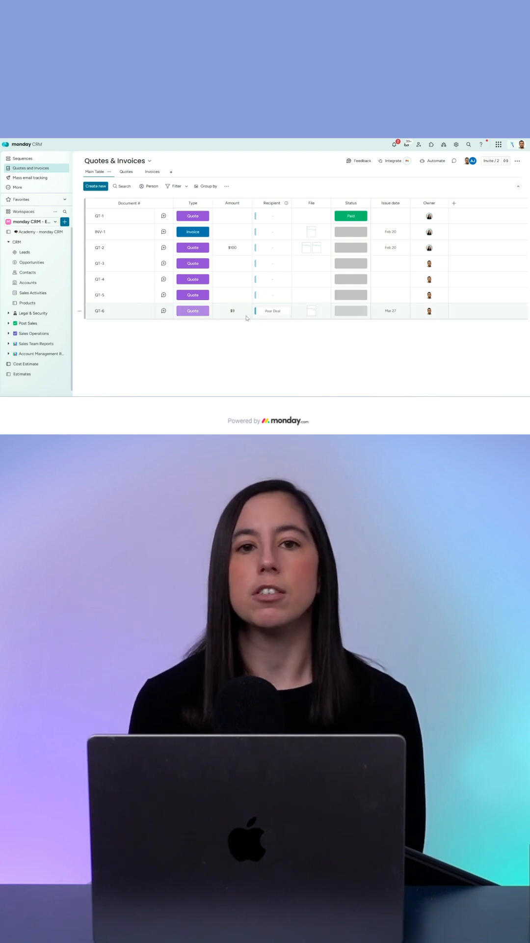
Open the Pilot Deal opportunity's Quotes & Invoices tab and start a new quote
left_click(32, 262)
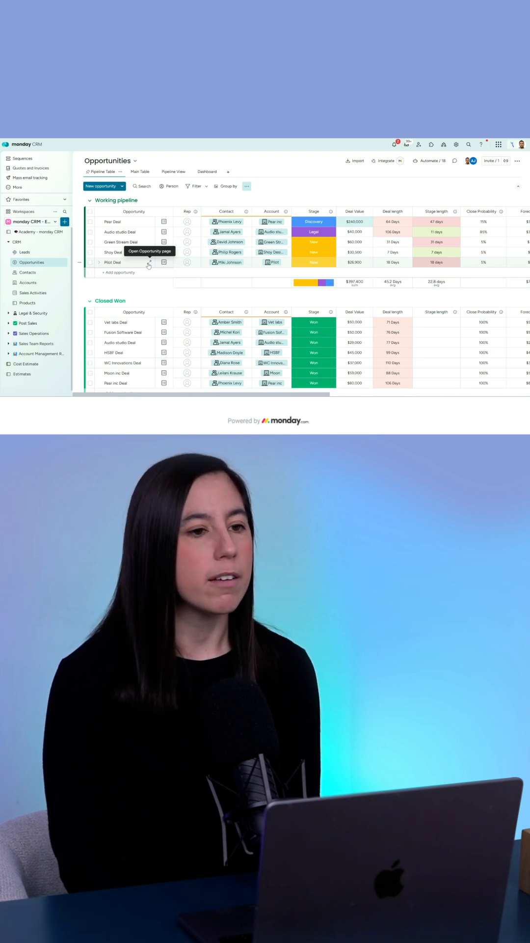
left_click(149, 262)
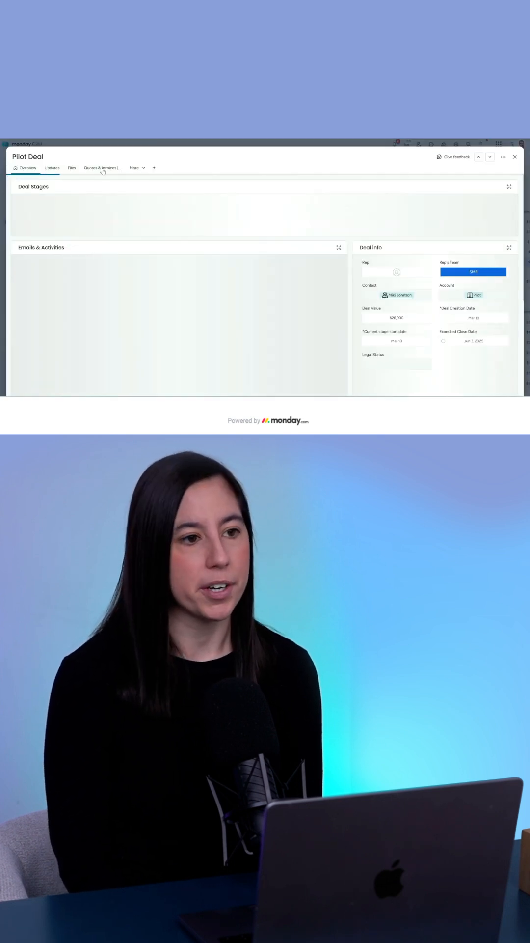
left_click(101, 168)
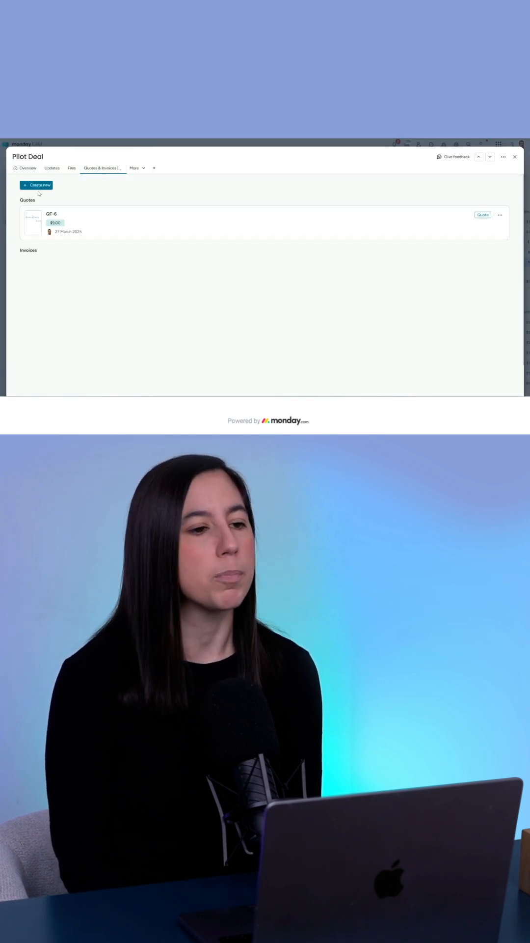
left_click(35, 185)
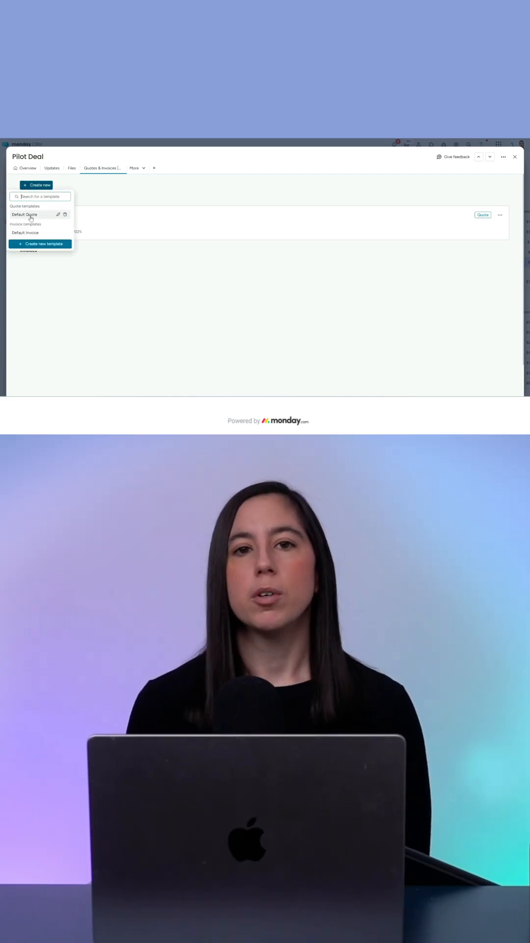
Create QT-7 from the Default Quote template, check its issue date and review Pear Deal's details
left_click(25, 215)
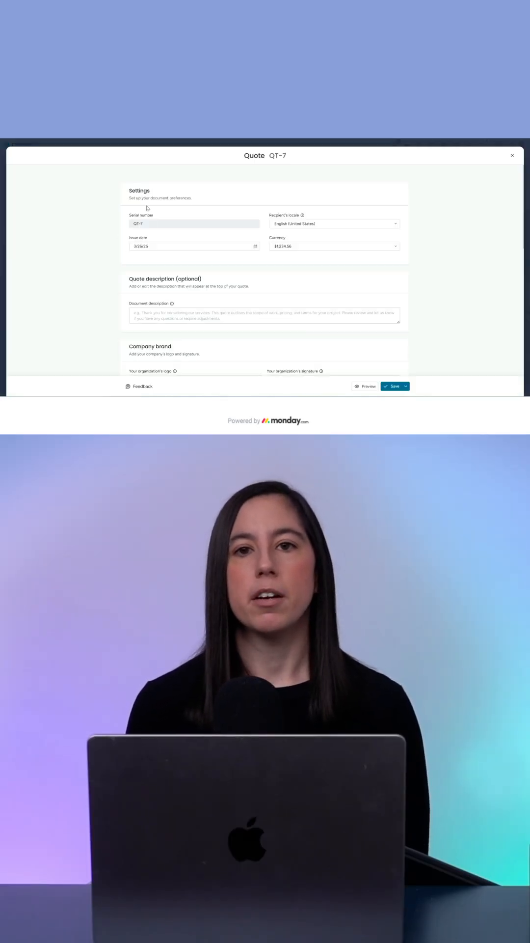
left_click(193, 246)
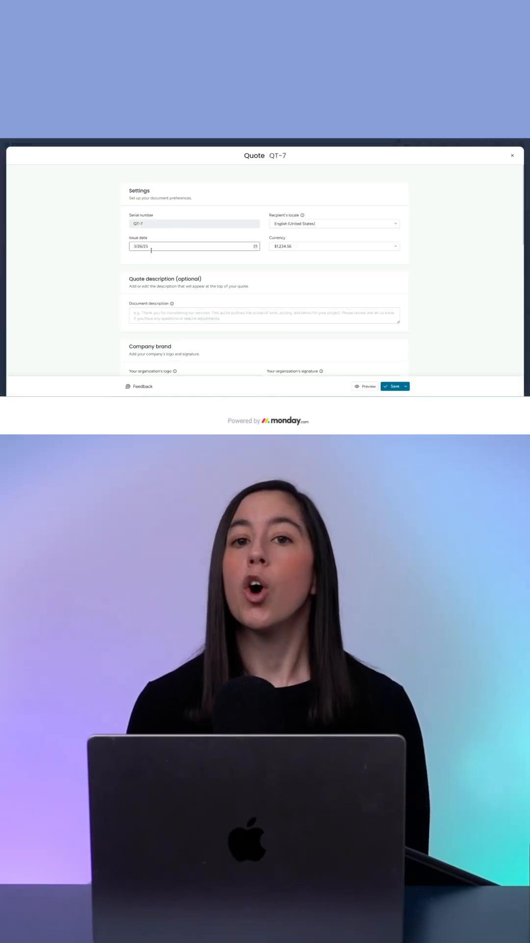
scroll("down", 3)
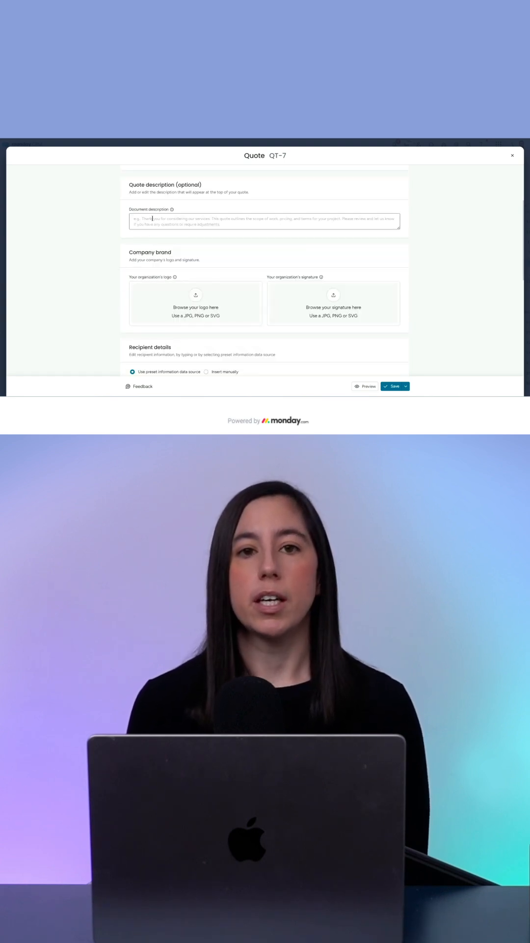
scroll("down", 3)
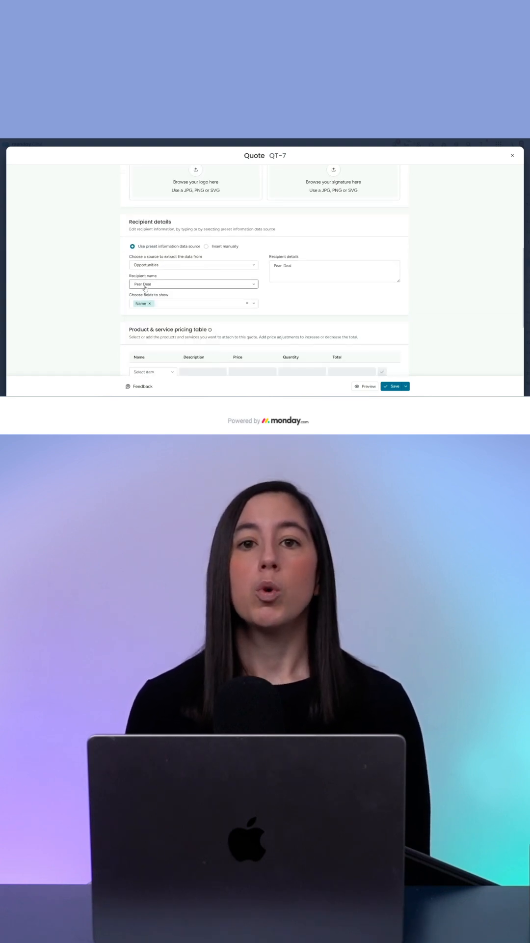
scroll("down", 3)
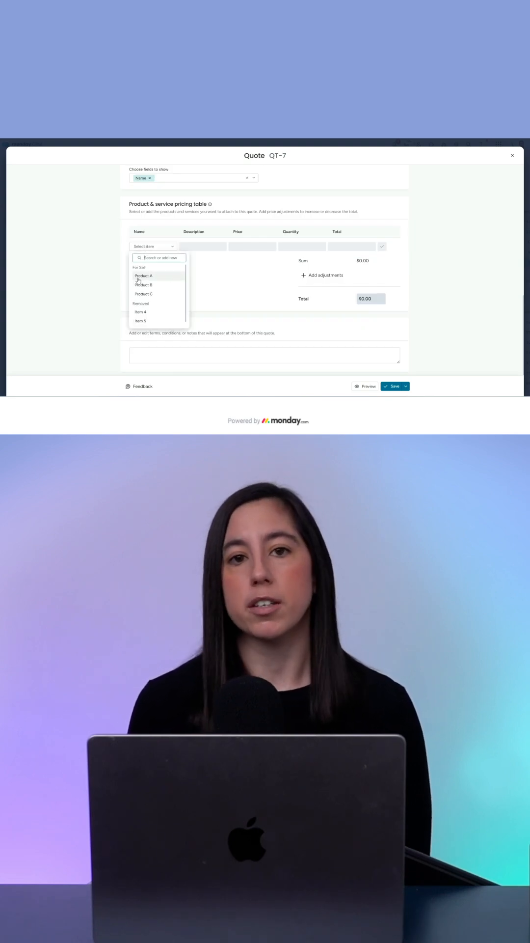
Add Products A, B, C and a 10% discount, save at $855, then edit the template
left_click(143, 276)
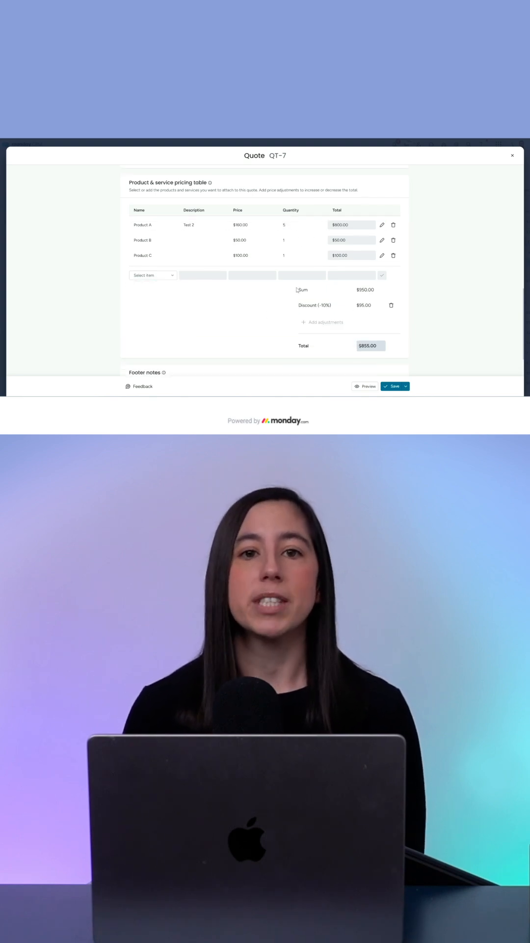
scroll("down", 3)
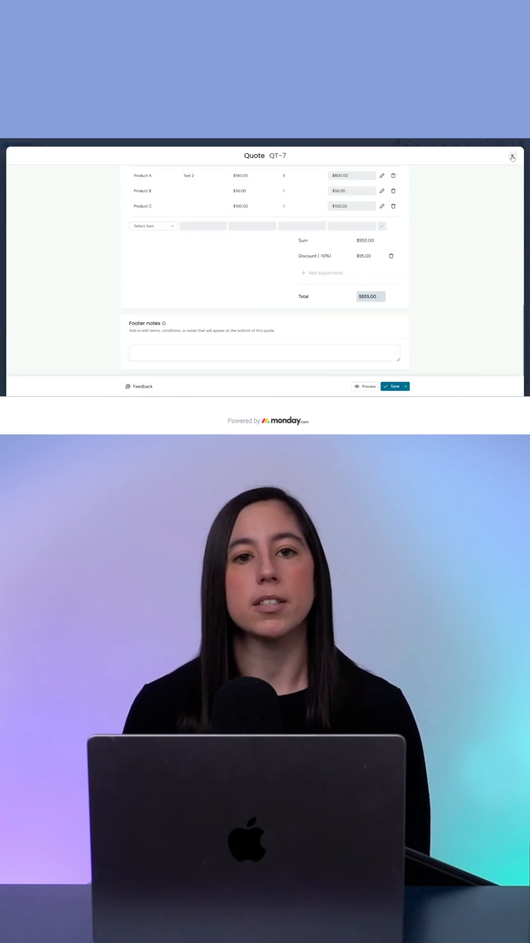
left_click(512, 156)
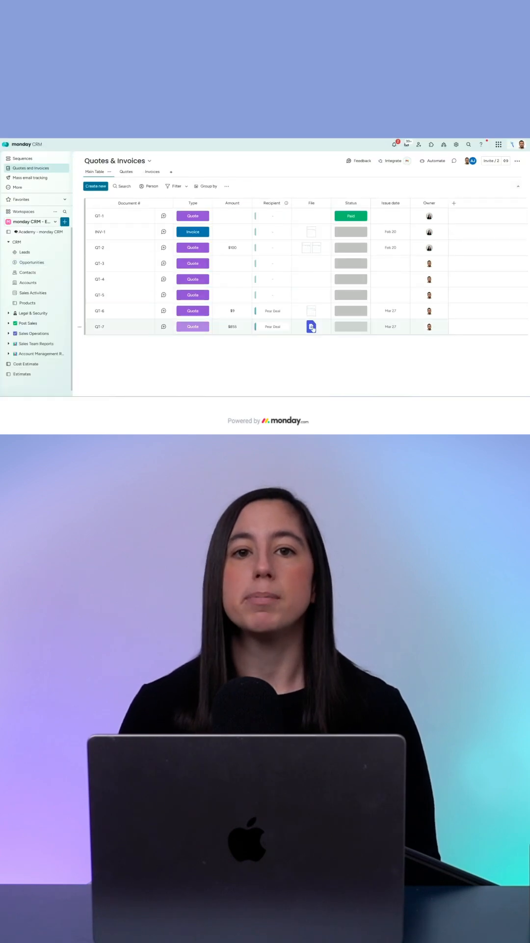
left_click(311, 327)
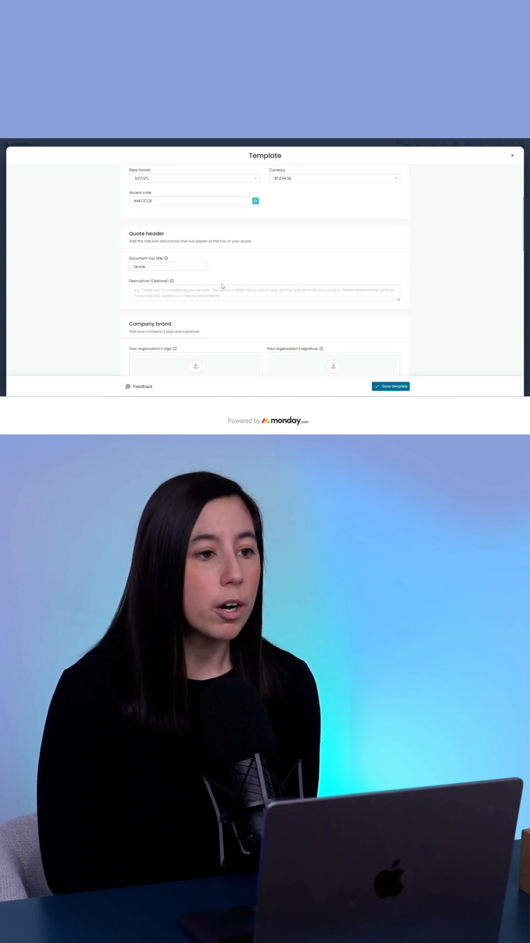
Add a 'Tax' price adjustment preset beside Discount and save the quote template
scroll("down", 3)
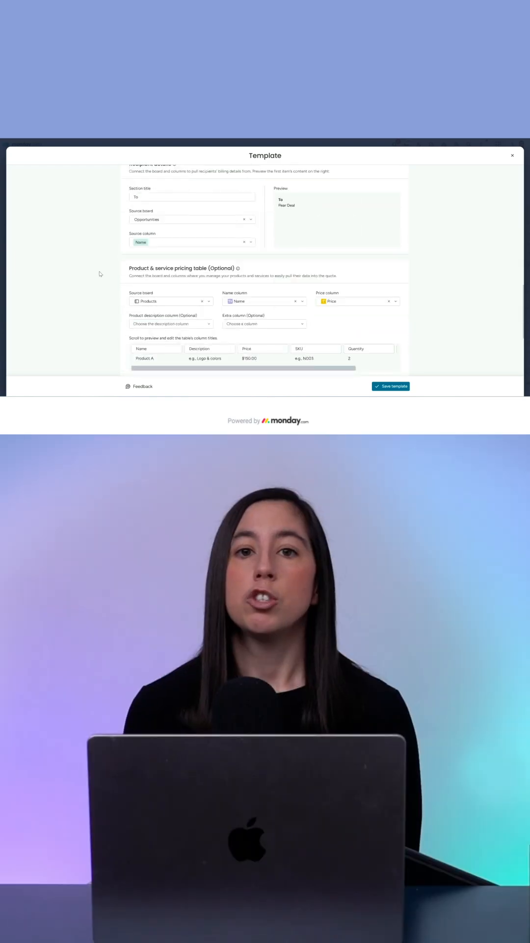
scroll("down", 3)
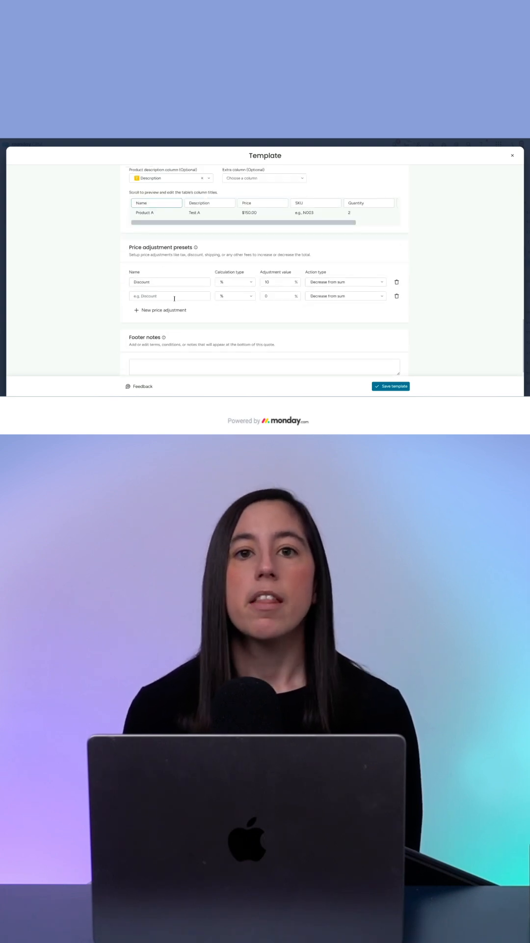
type("Tax")
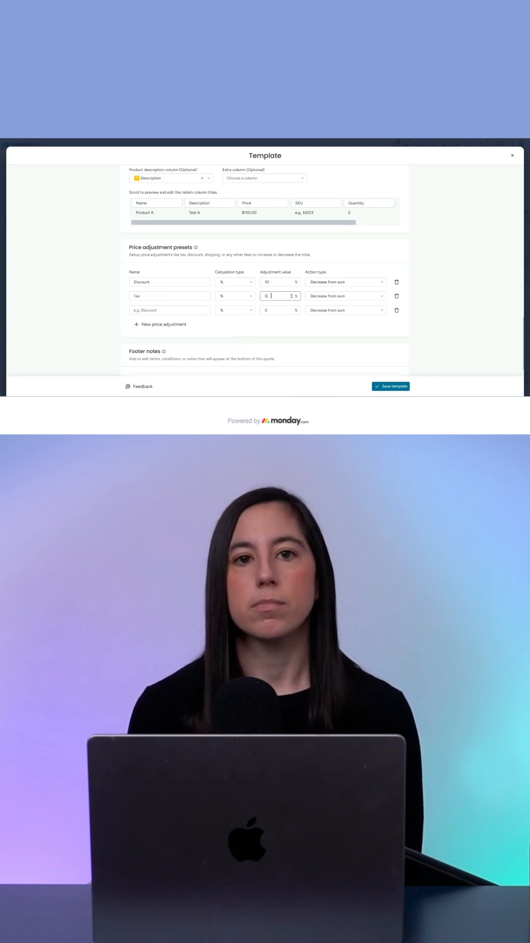
left_click(390, 386)
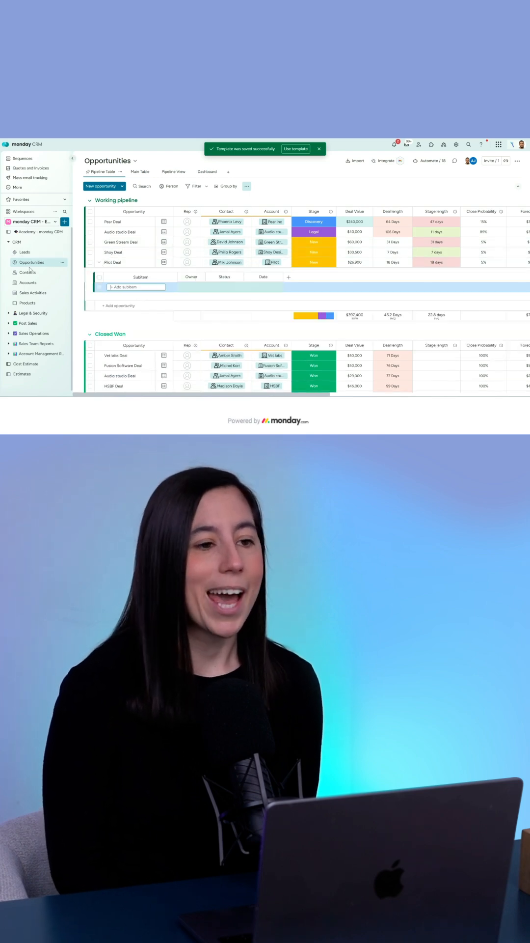
Open QT-7's PDF file from its row on the Quotes & Invoices board
left_click(30, 168)
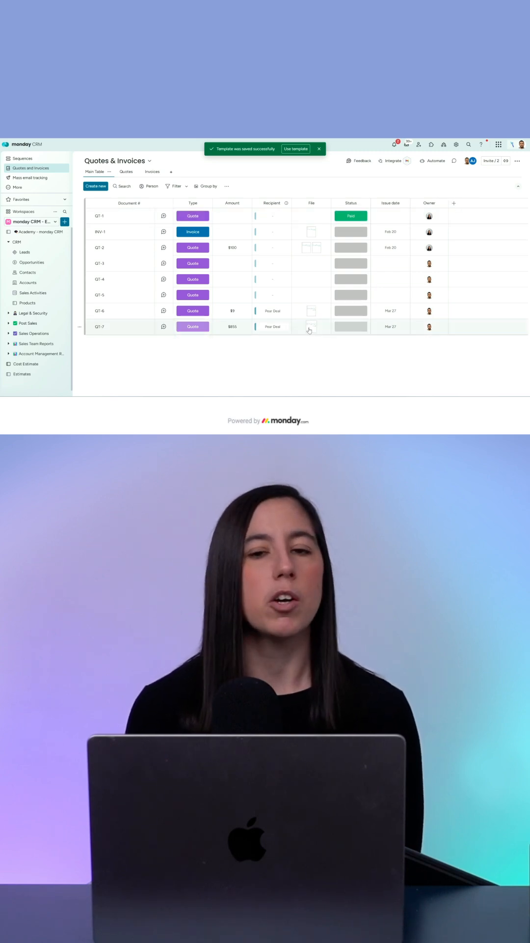
left_click(311, 327)
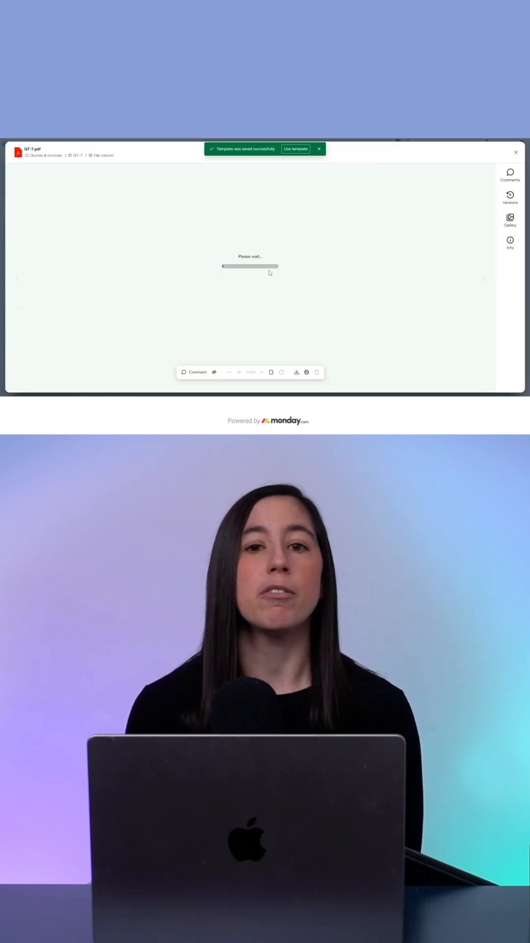